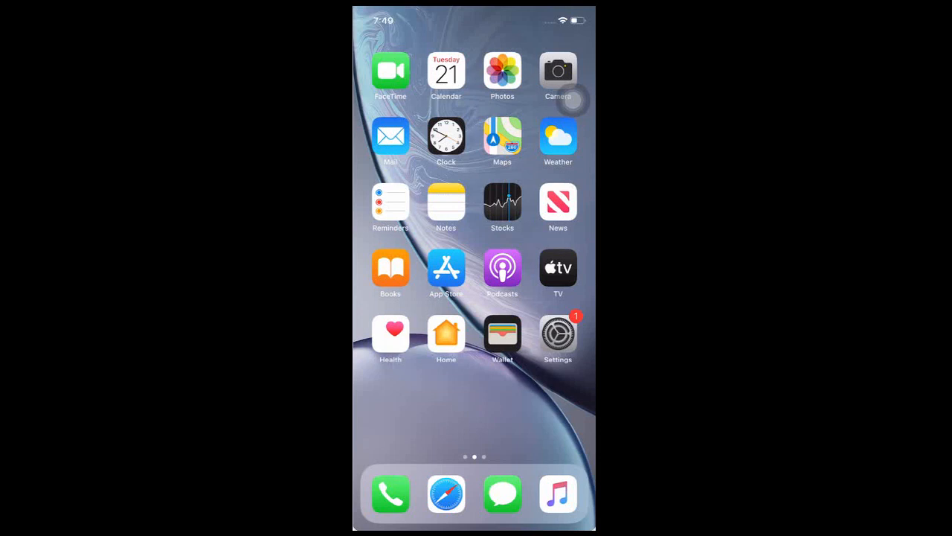
- Launch Settings from the home screen and scroll down to the Safari entry
left_click(558, 339)
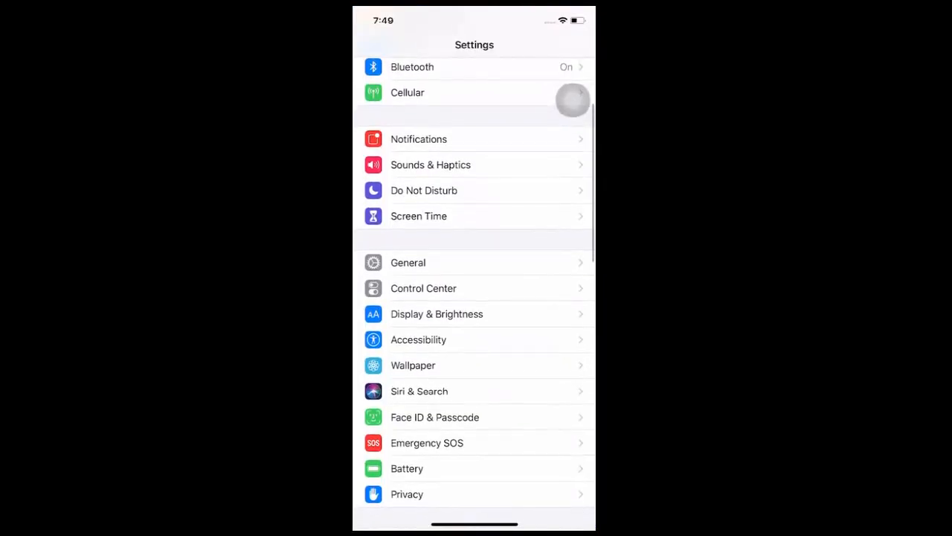
scroll("down", 3)
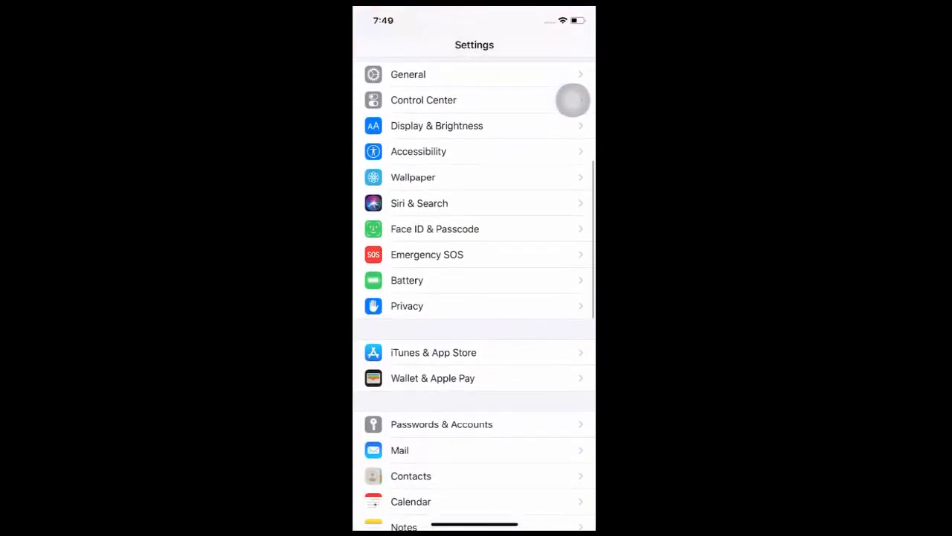
scroll("down", 3)
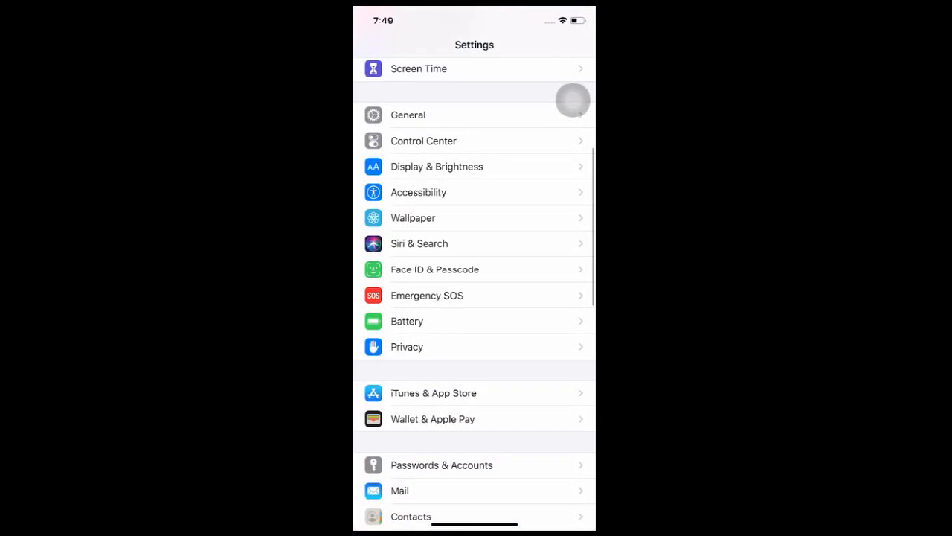
scroll("down", 3)
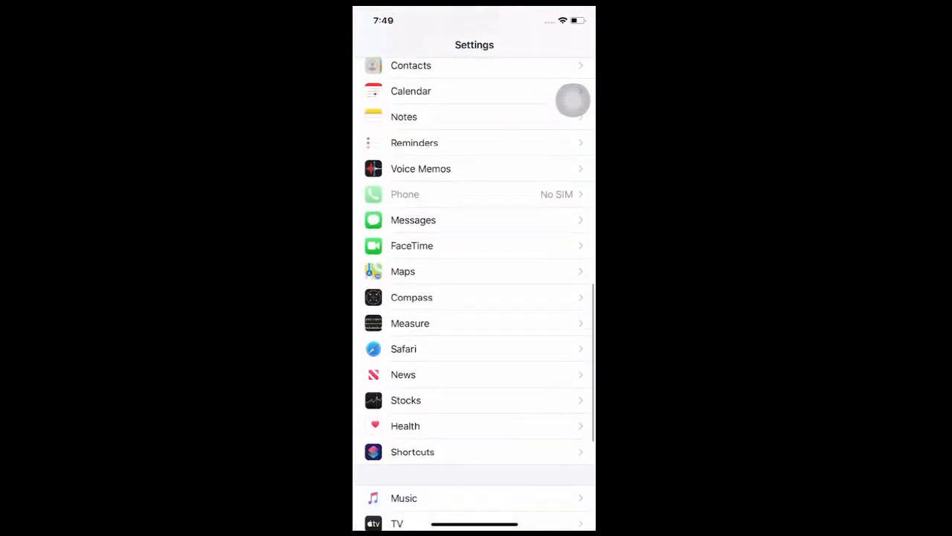
- Enter Safari's settings and scroll to Clear History and Website Data
left_click(403, 348)
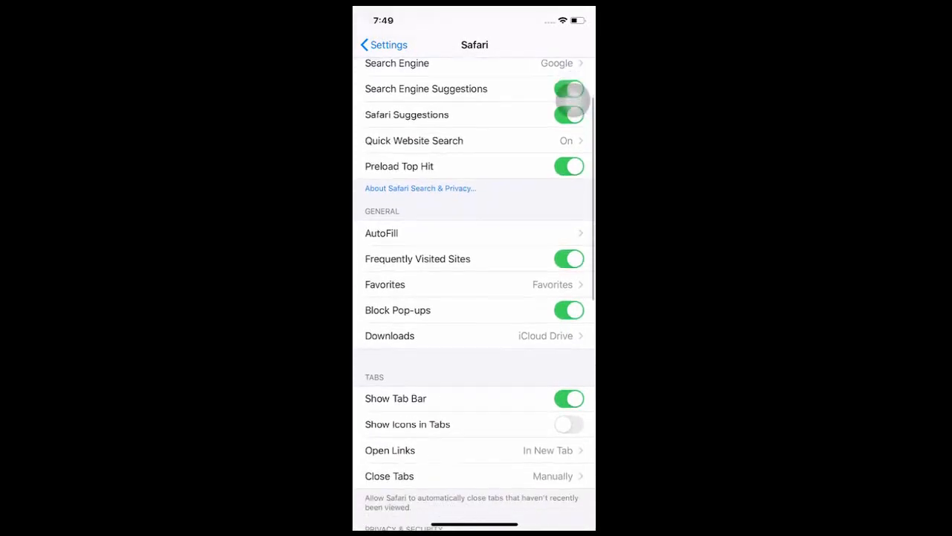
scroll("down", 3)
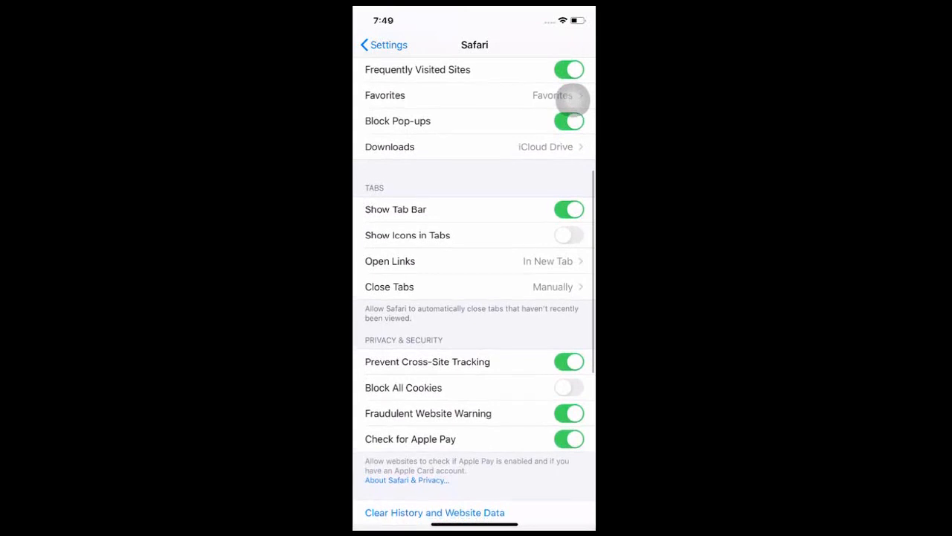
scroll("down", 3)
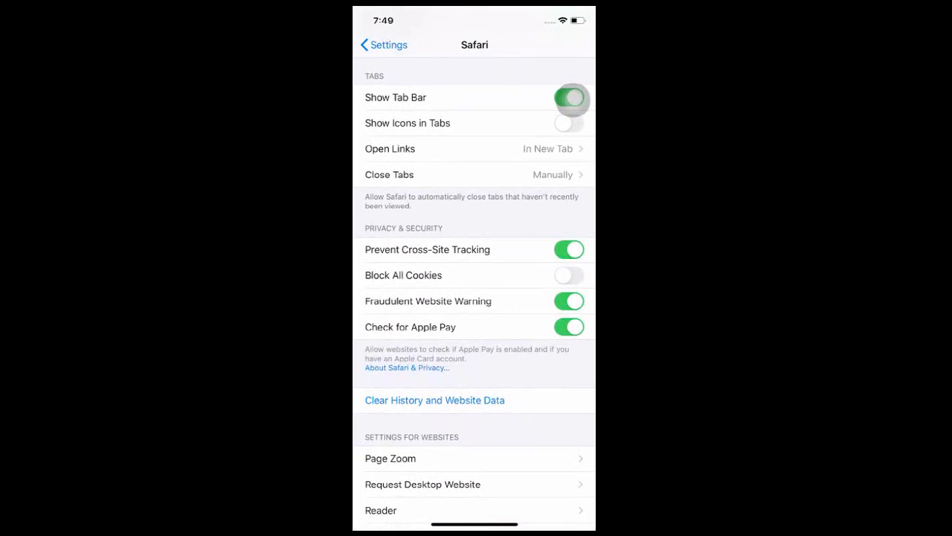
- Clear Safari's history and website data, confirming the prompt, and return to the main list
left_click(435, 399)
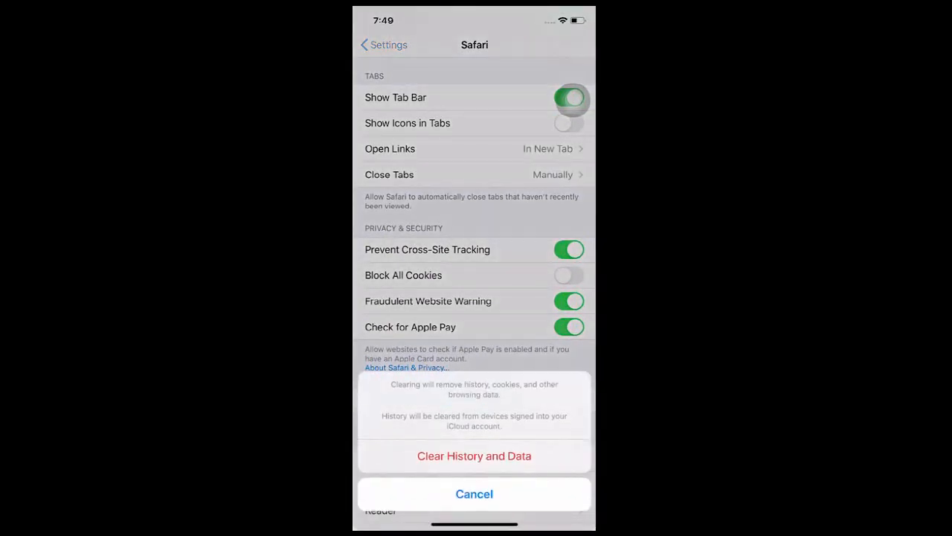
left_click(473, 494)
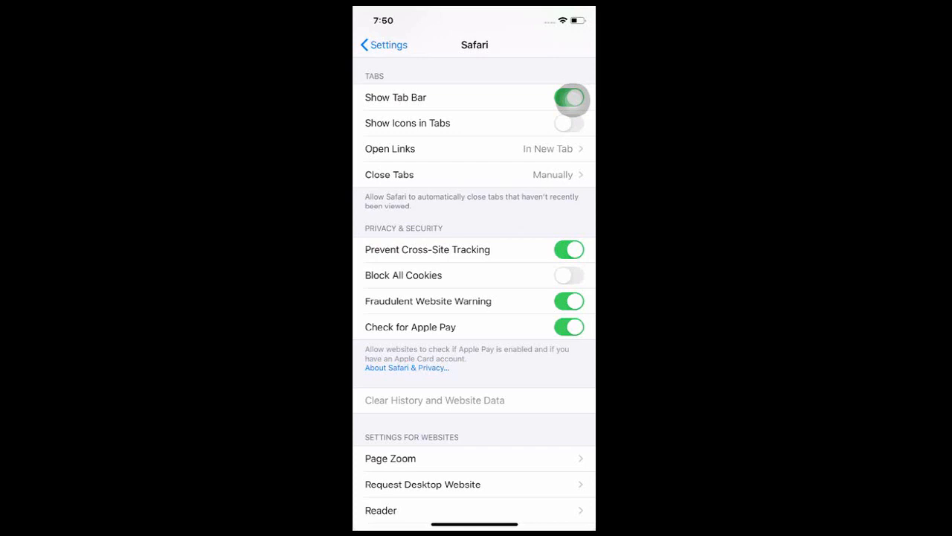
left_click(384, 44)
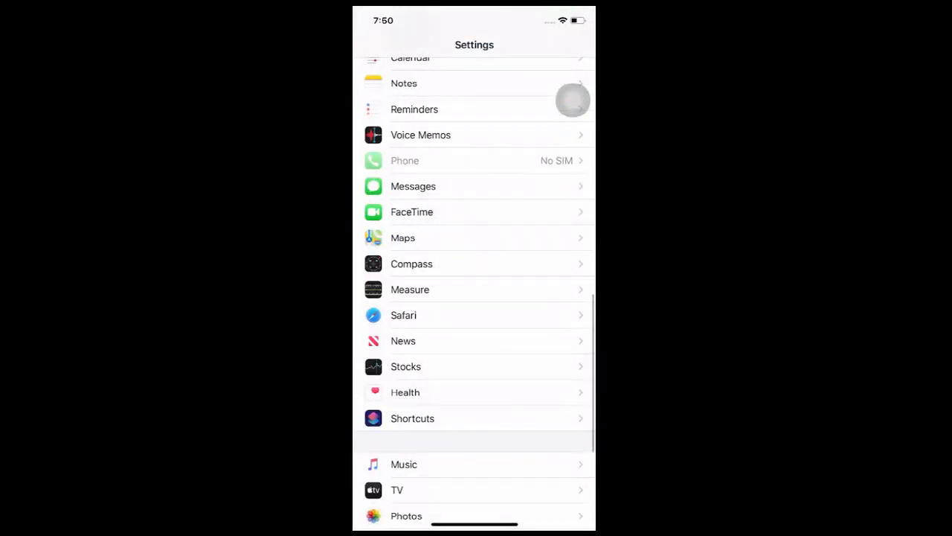
- Dismiss the AssistiveTouch menu and go to General > iPhone Storage to see per-app usage
left_click(573, 101)
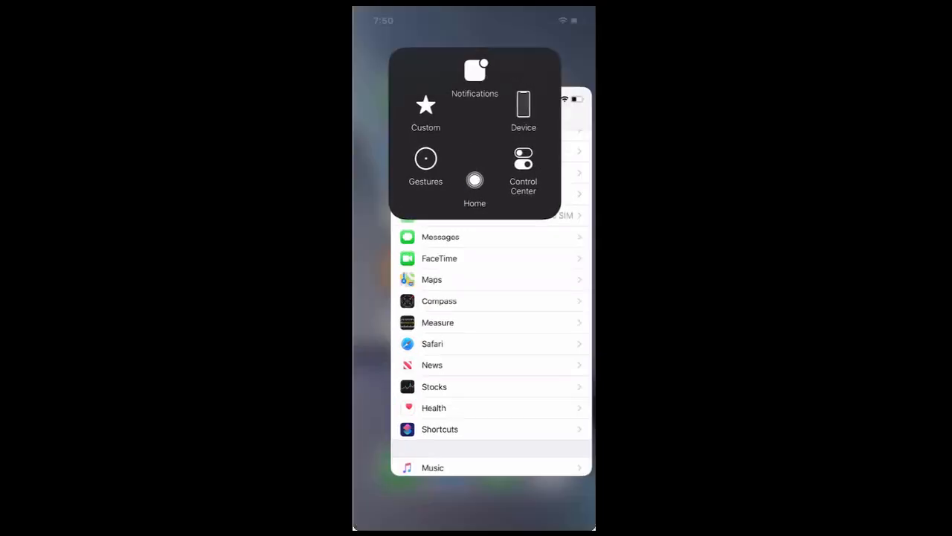
left_click(474, 182)
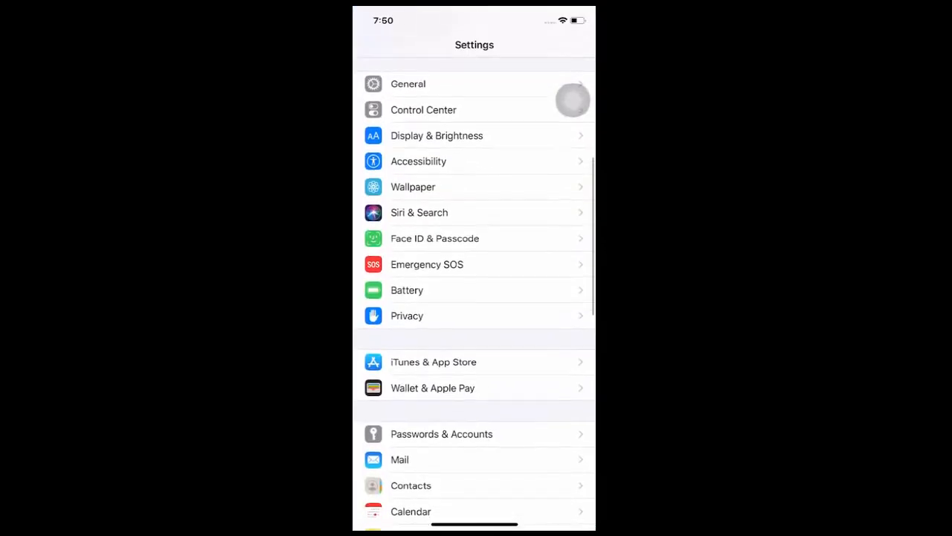
scroll("up", 3)
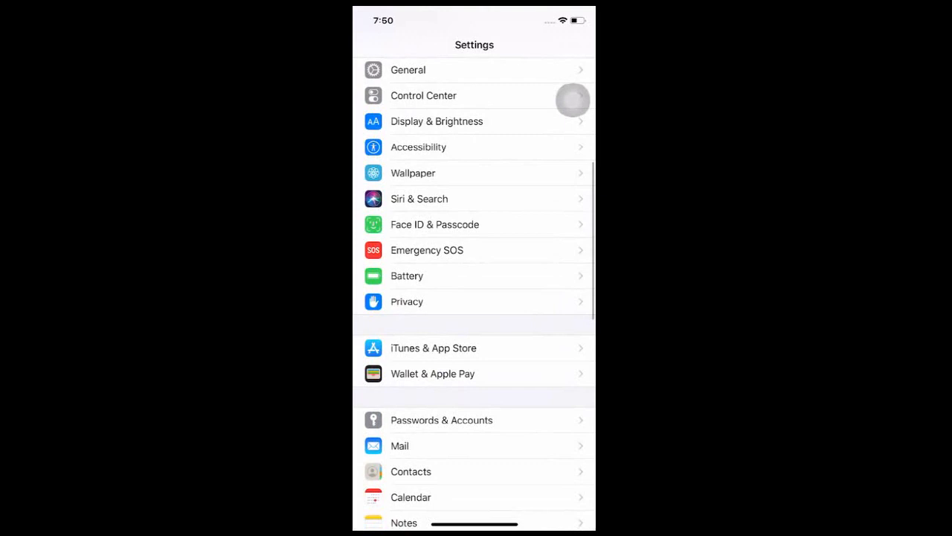
left_click(407, 70)
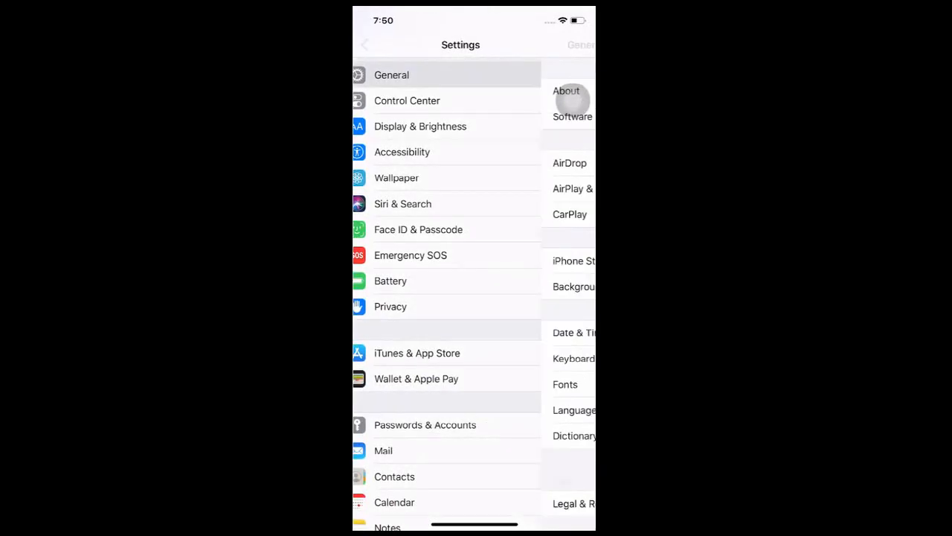
left_click(391, 74)
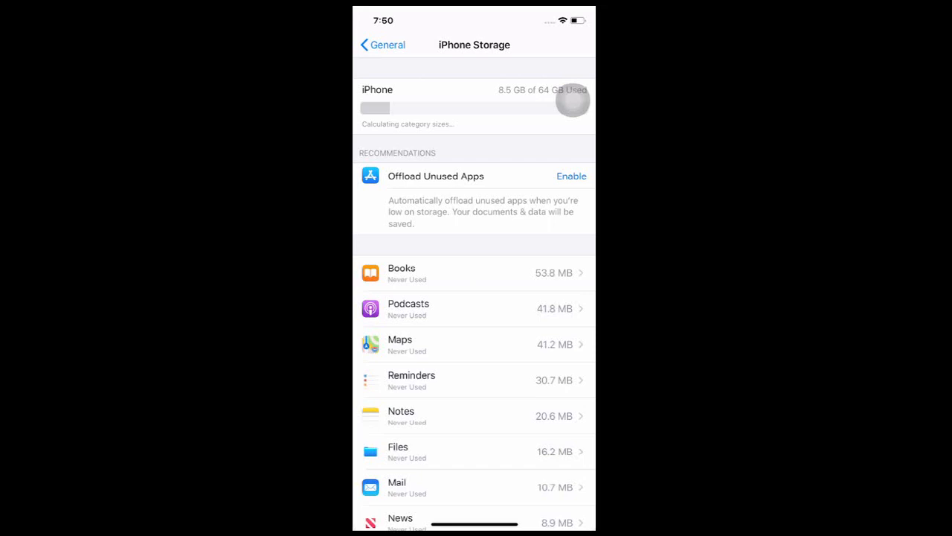
scroll("up", 3)
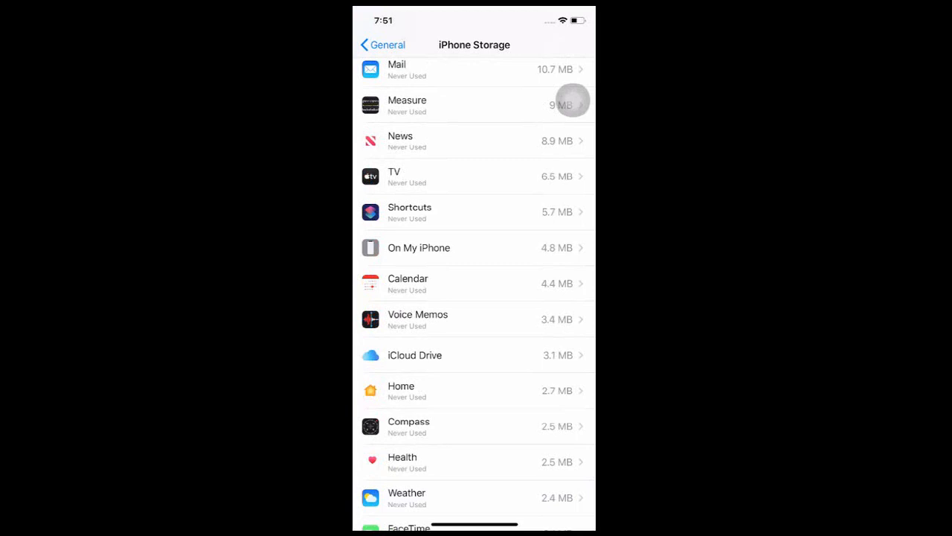
scroll("down", 3)
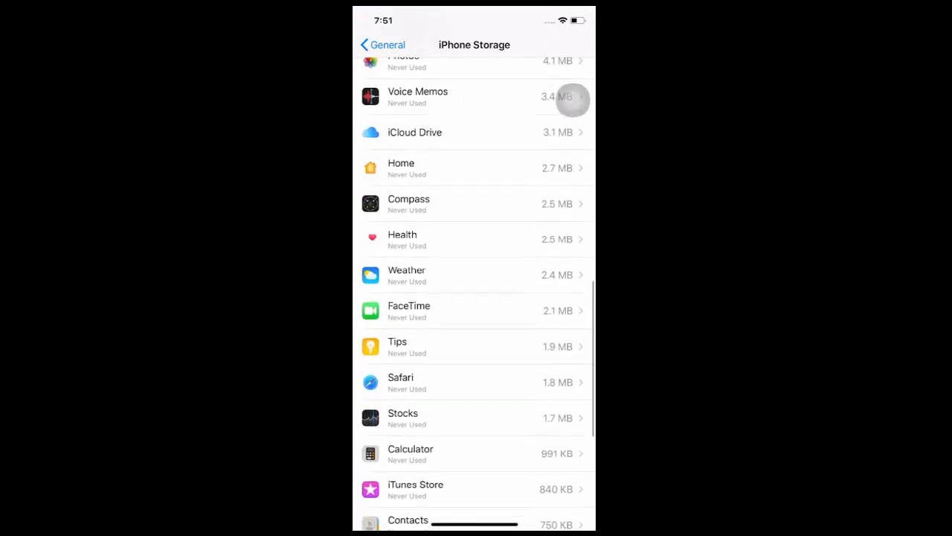
- Delete the Stocks app from its storage details page, confirming the deletion
left_click(473, 417)
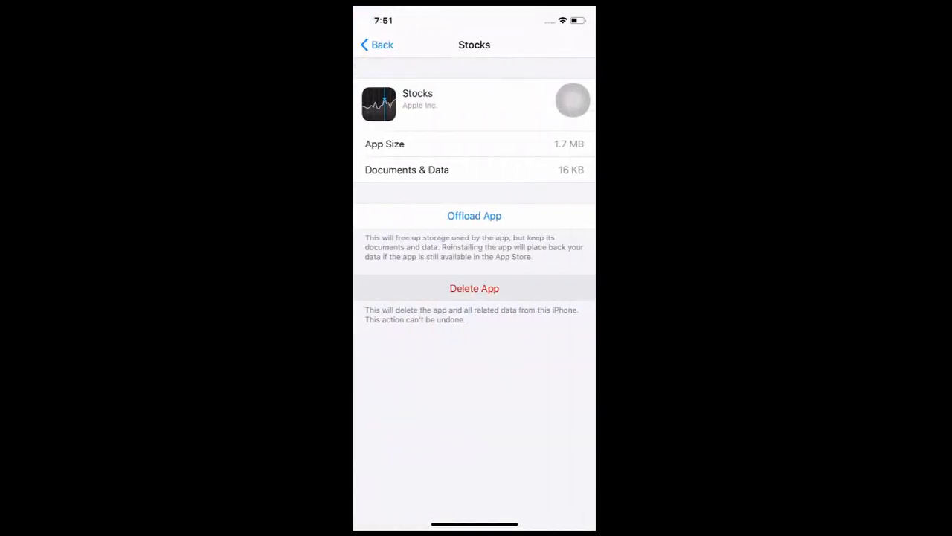
left_click(473, 288)
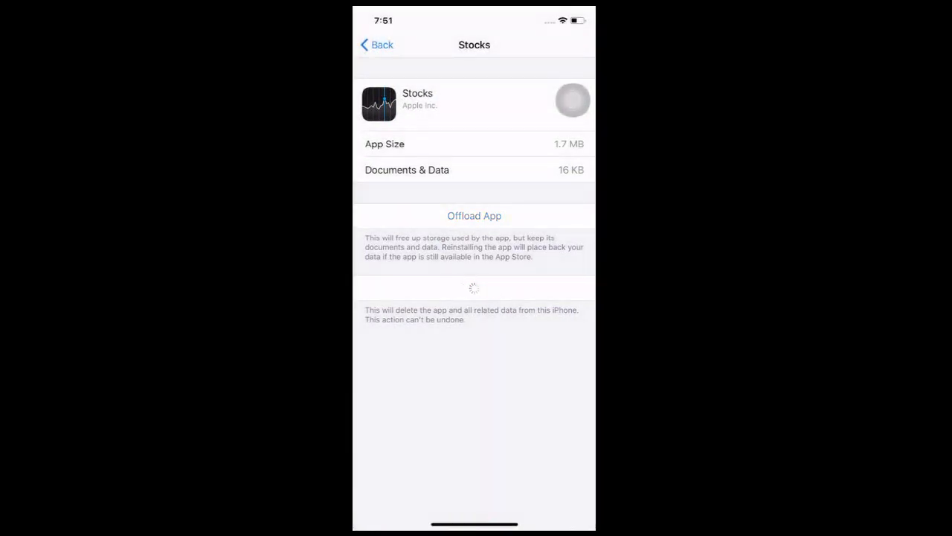
left_click(375, 44)
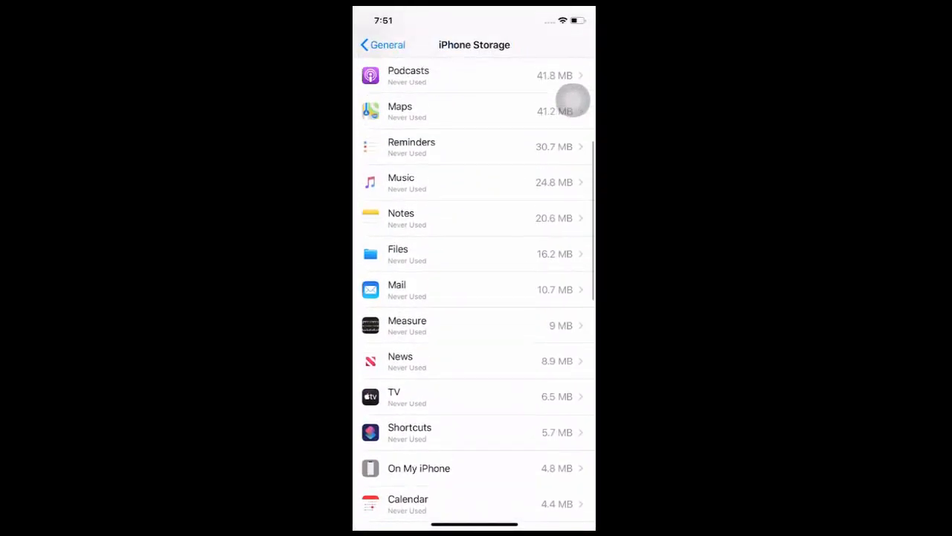
- Leave iPhone Storage and go back to the General settings page
scroll("down", 3)
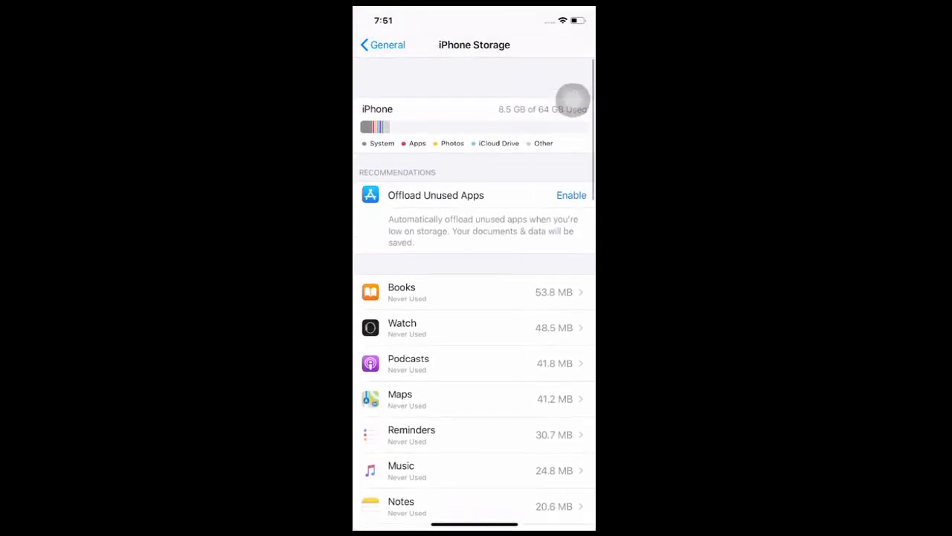
scroll("up", 3)
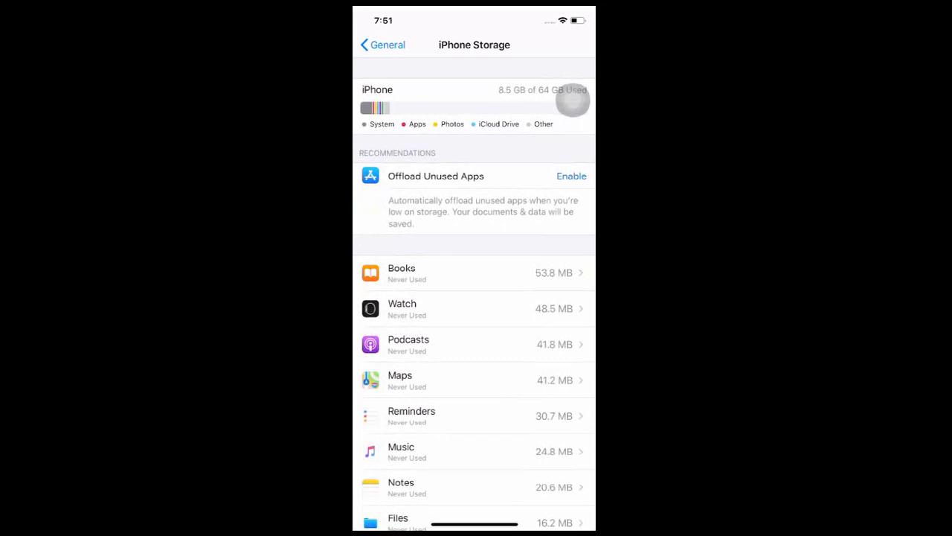
left_click(380, 44)
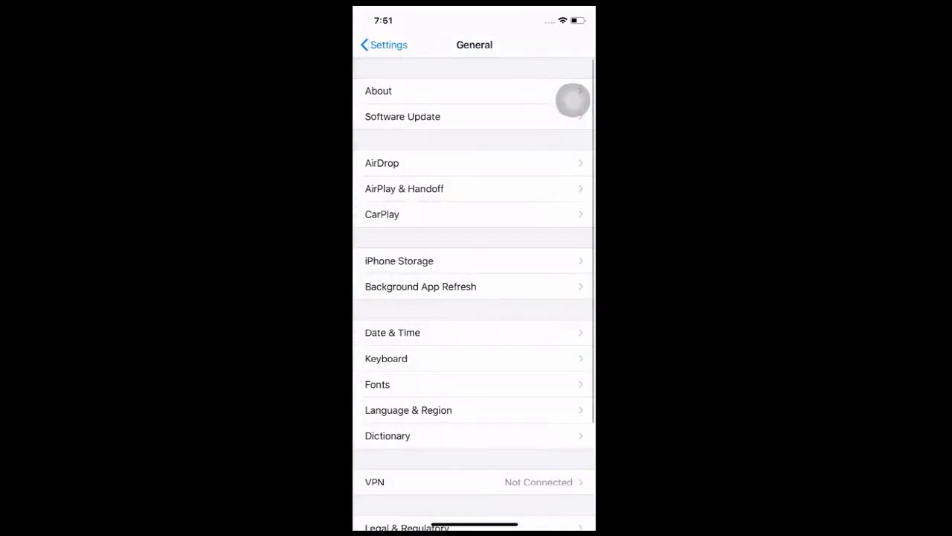